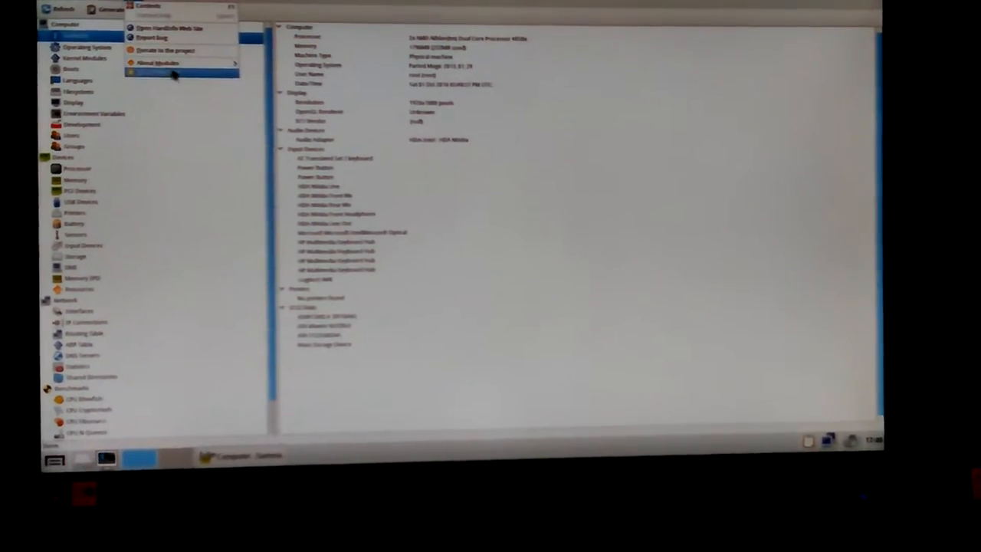
- Open Help > About to show the HardInfo 0.5.2pre About dialog
left_click(157, 63)
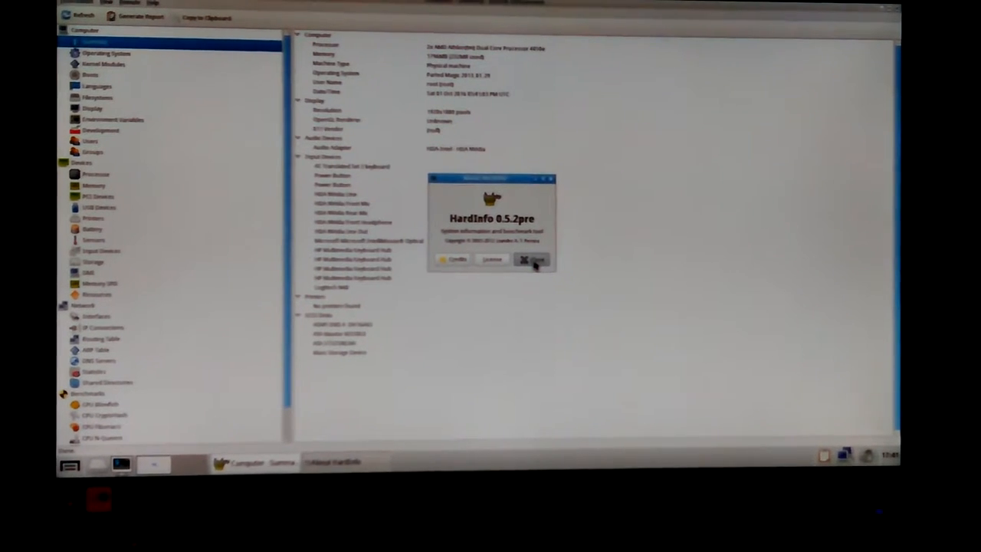
- Close the About HardInfo dialog
left_click(531, 259)
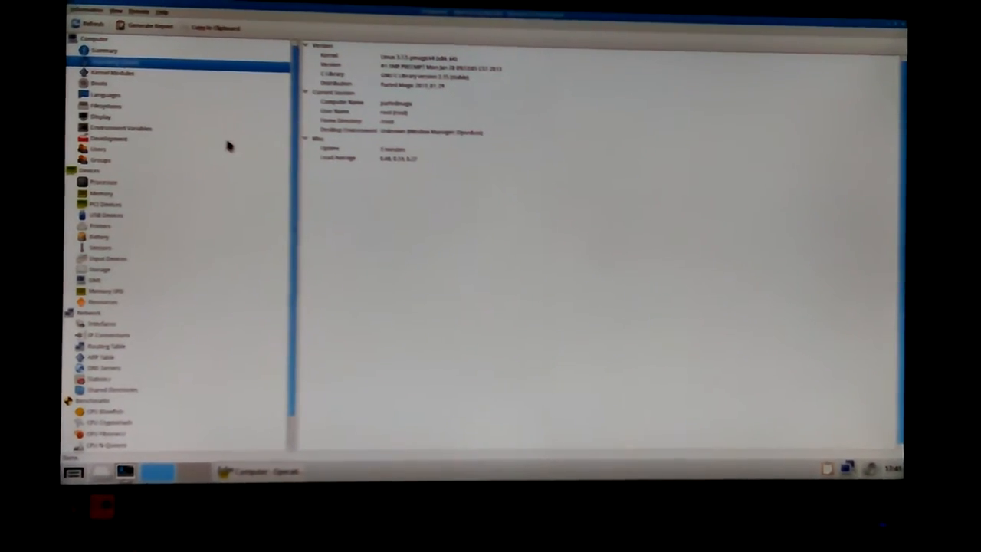
- Select Processor under Devices to list the two AMD Athlon dual-core entries
left_click(103, 181)
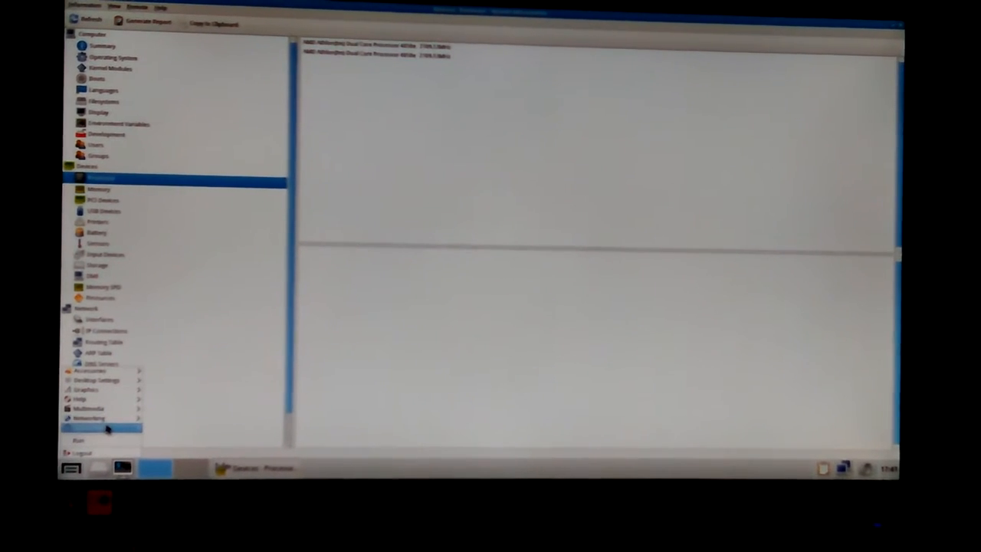
- Dismiss the desktop launcher menu so the Processor page is unobstructed
left_click(80, 403)
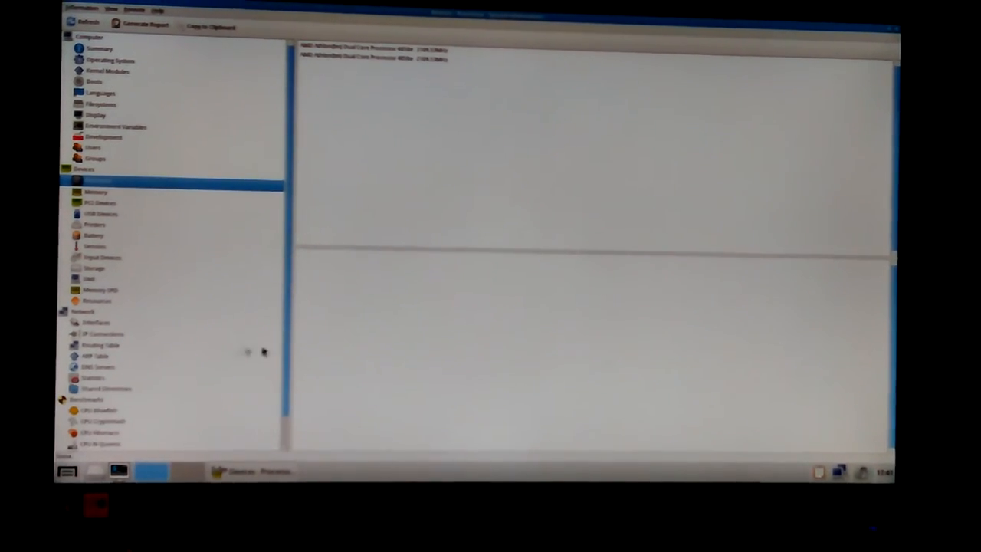
mouse_move(298, 470)
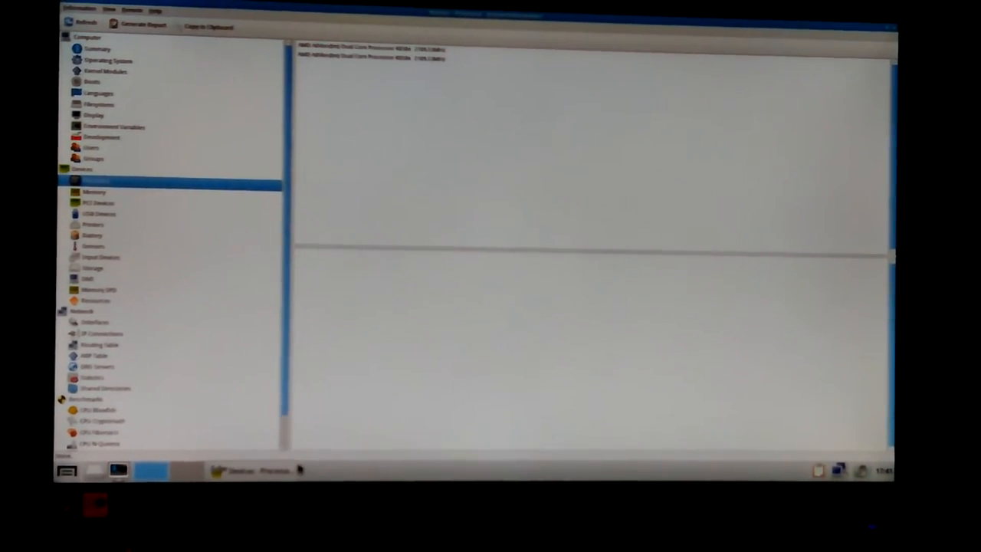